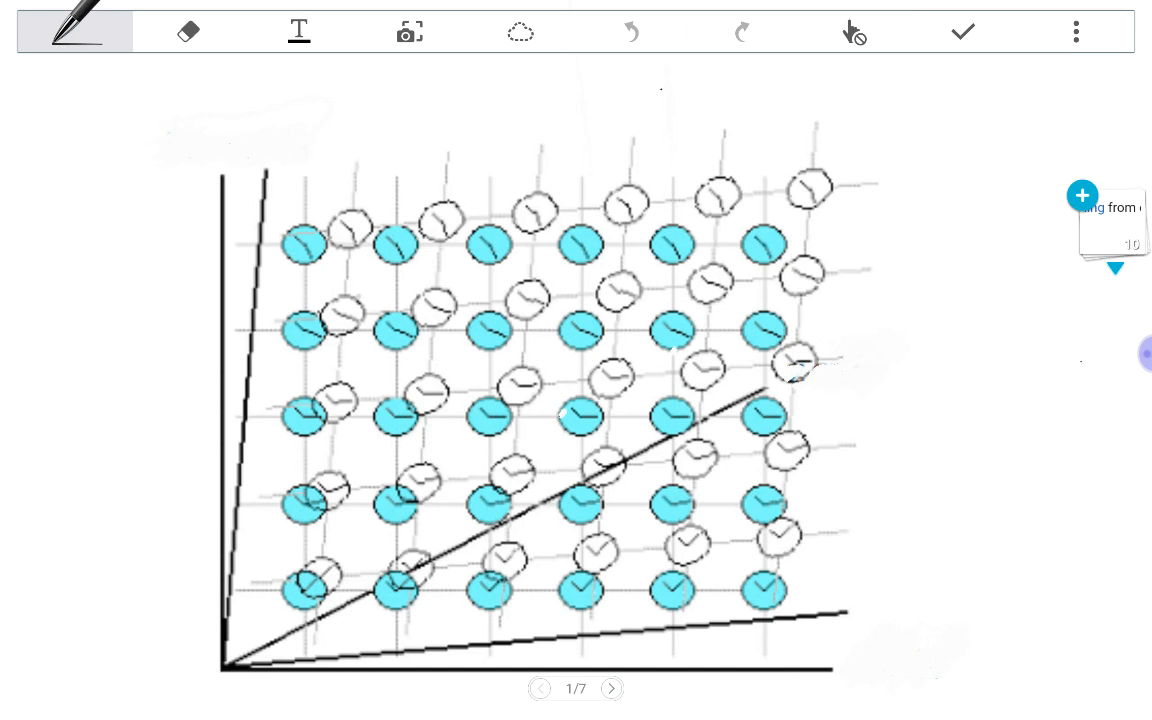
# Advance from the clock grid to page 2, the interlocking gears illustration.
pyautogui.click(612, 688)
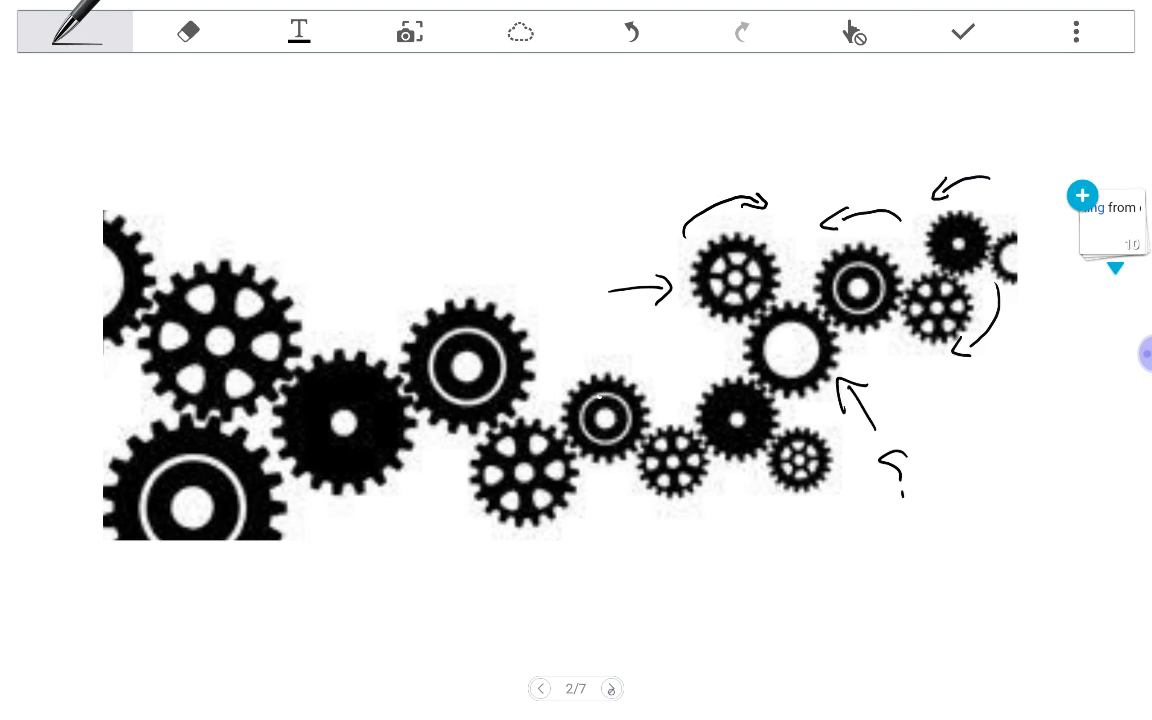
# Advance to page 3 and draw a crossed mark beside the cosmic figure's head.
pyautogui.click(612, 688)
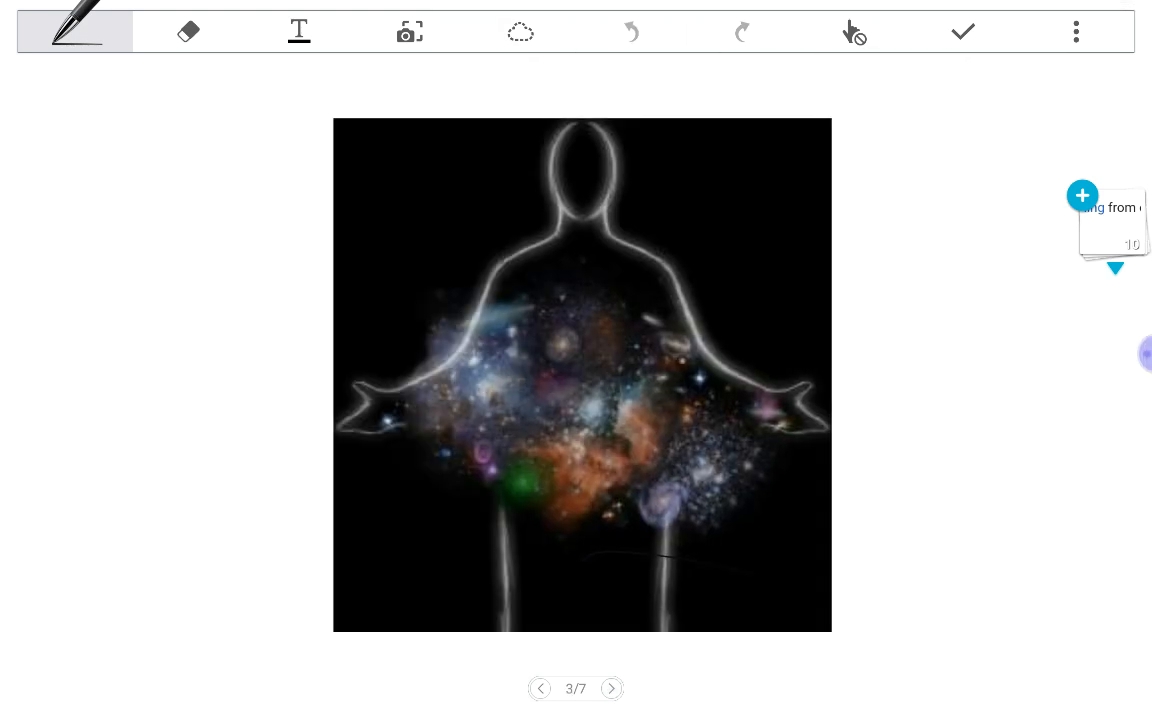
pyautogui.click(74, 32)
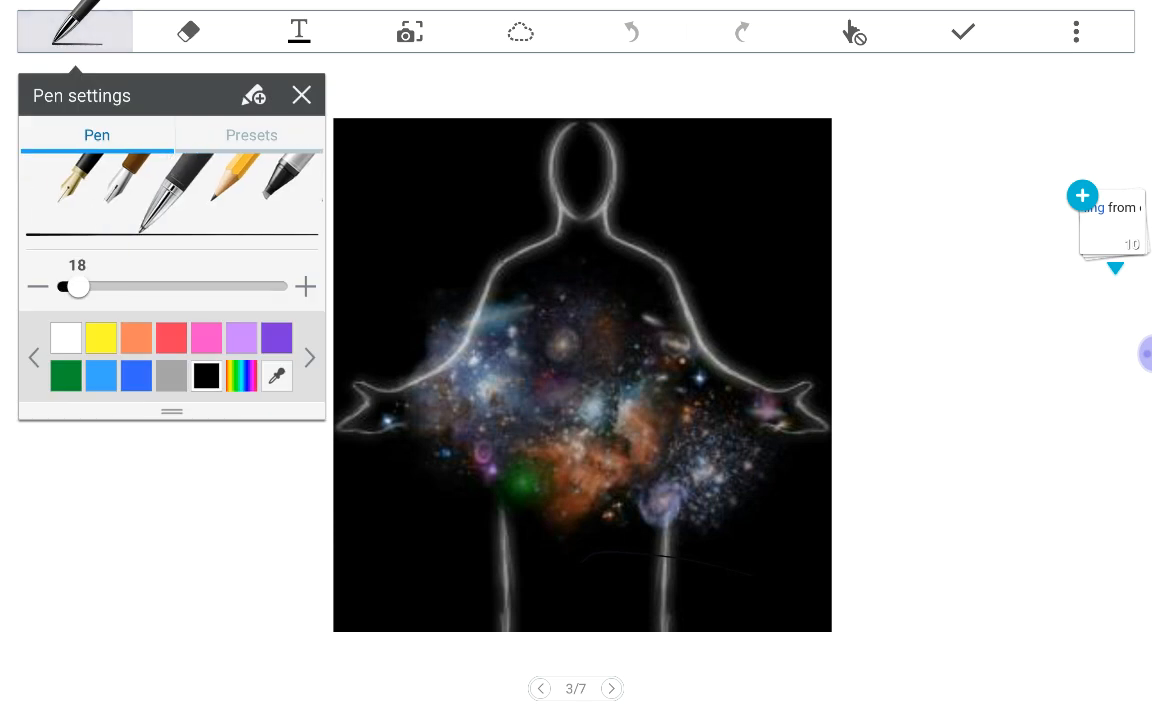
pyautogui.click(302, 96)
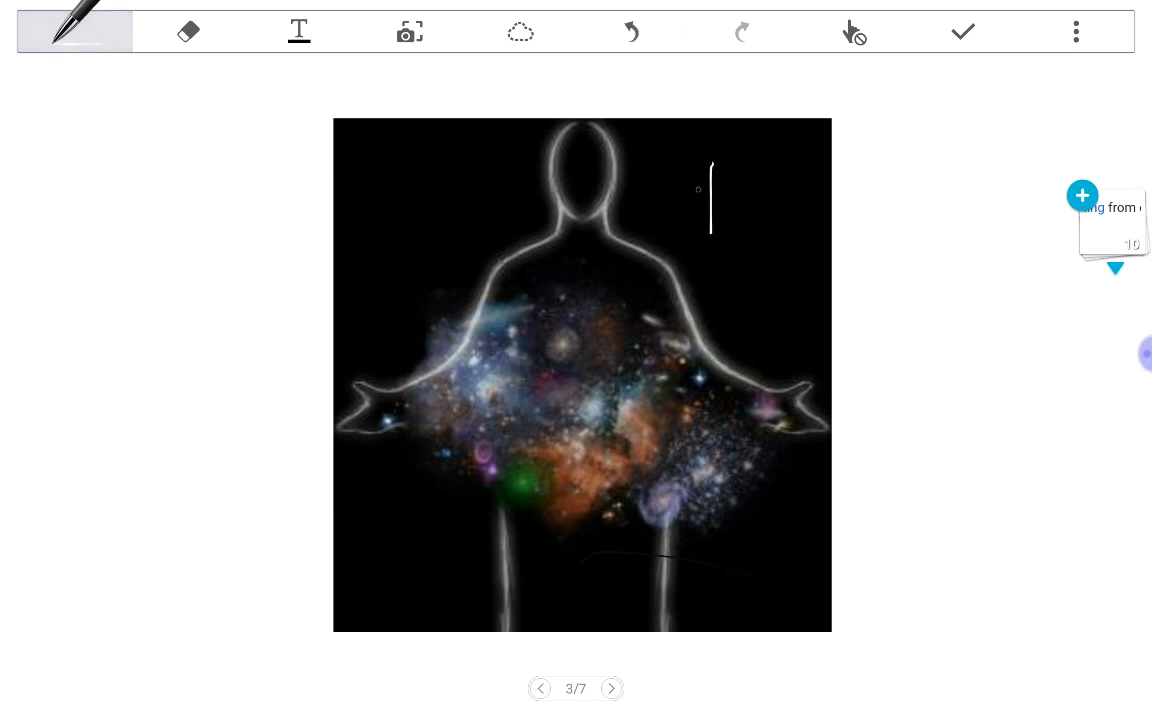
pyautogui.moveTo(690, 184); pyautogui.dragTo(736, 224)
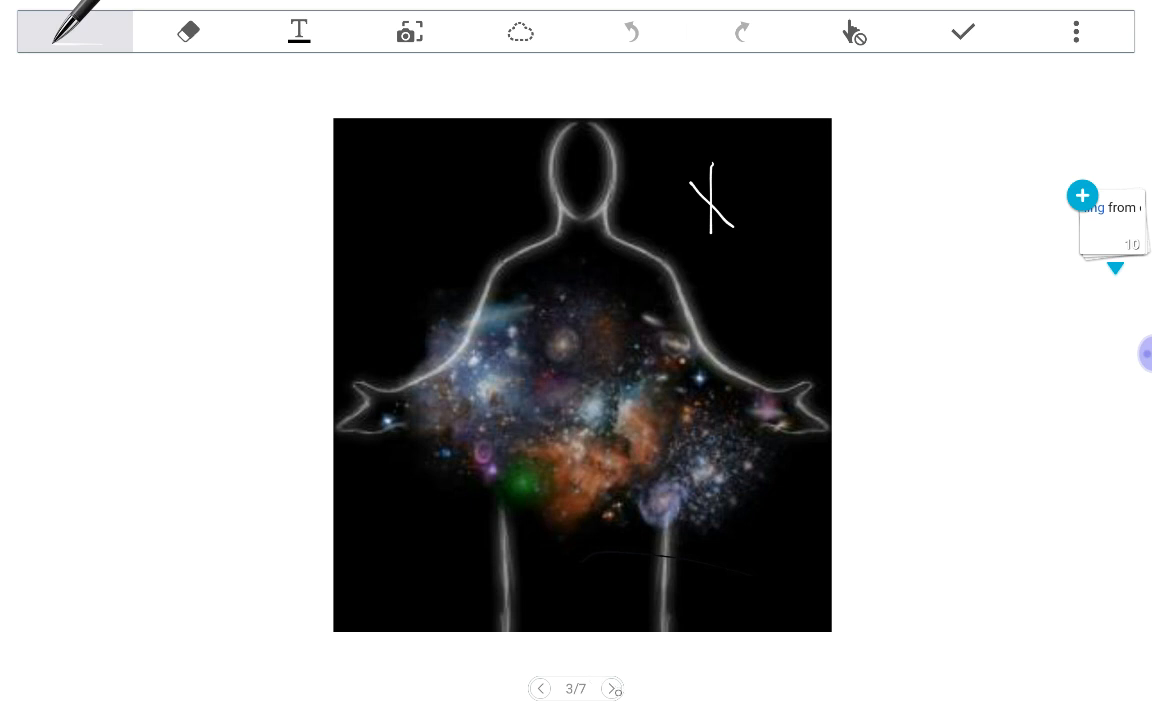
# Page through the first-postulate slide to page 6, "Galileo's ship".
pyautogui.click(612, 688)
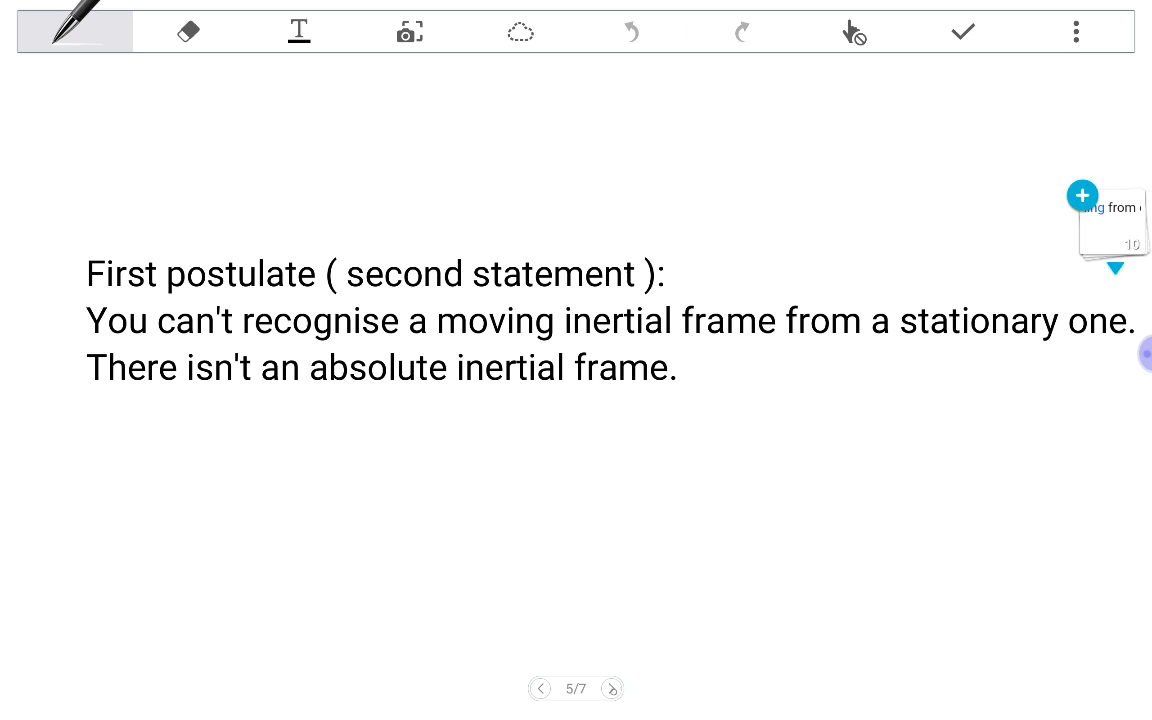
pyautogui.click(612, 688)
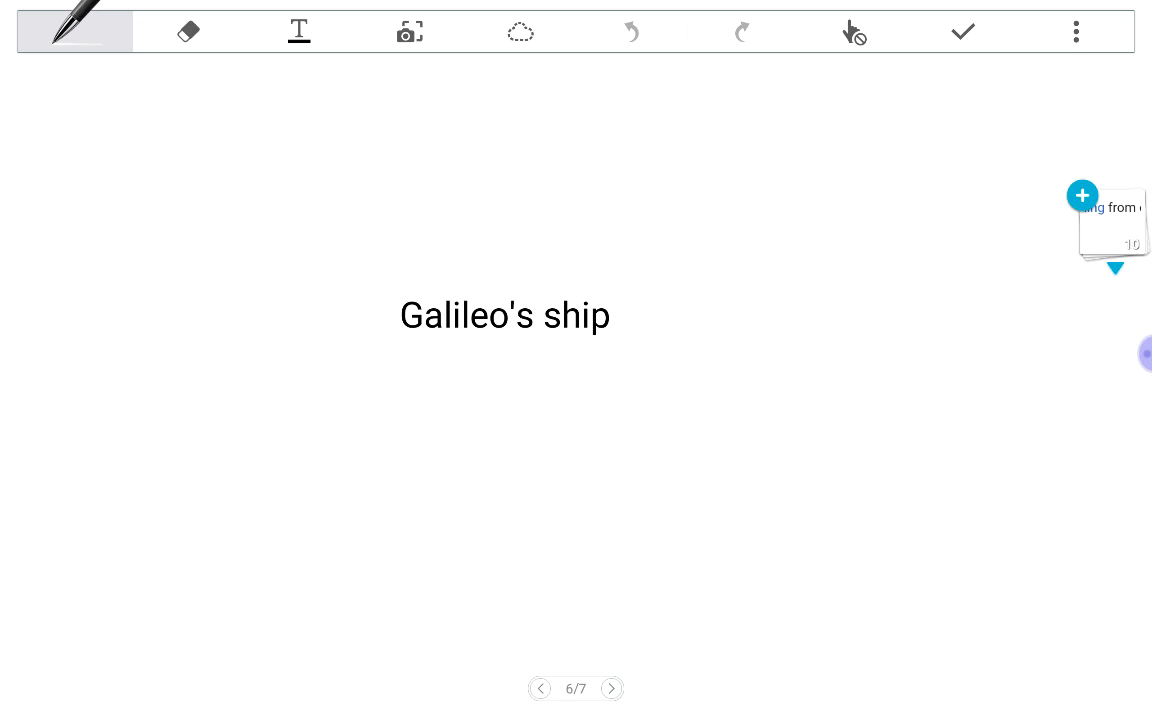